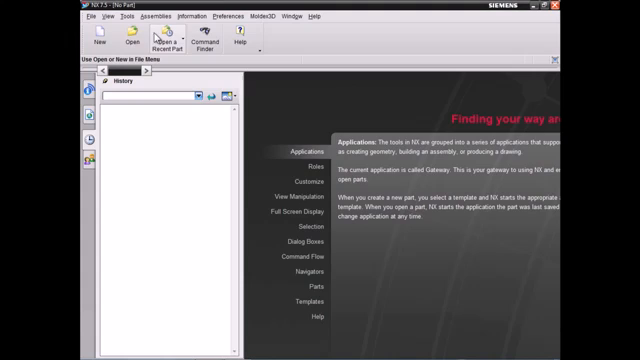
Step: Load the sample part into NX Modeling and clear any face selection on it
{"action": "left_click", "coordinate": [124, 38]}
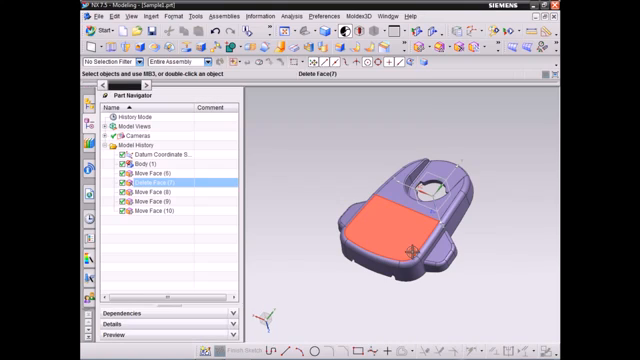
{"action": "left_click", "coordinate": [140, 186]}
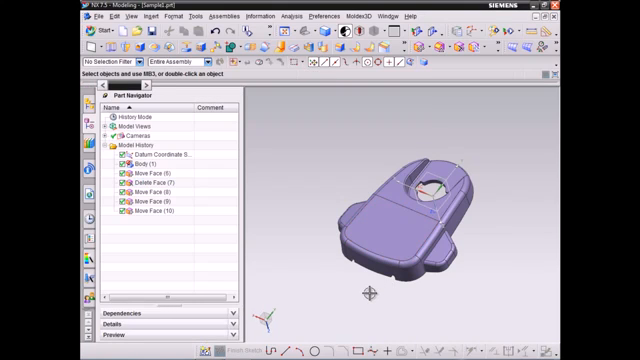
{"action": "mouse_move", "coordinate": [308, 256]}
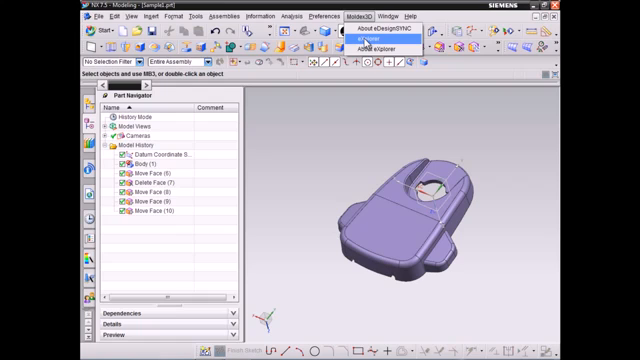
Step: Launch Moldex3D eXplorer and add a gate at a picked point on the part
{"action": "left_click", "coordinate": [372, 44]}
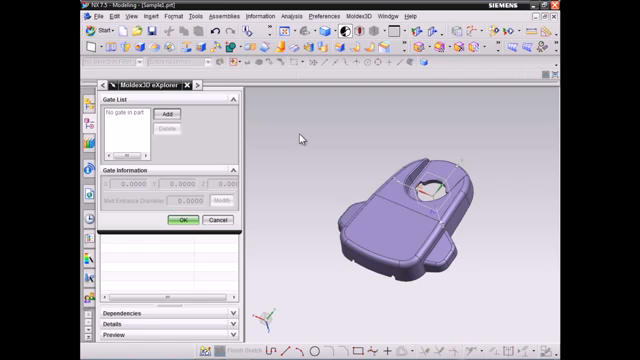
{"action": "mouse_move", "coordinate": [166, 156]}
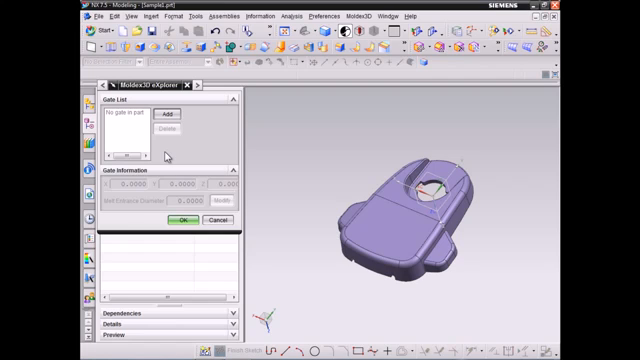
{"action": "mouse_move", "coordinate": [168, 158]}
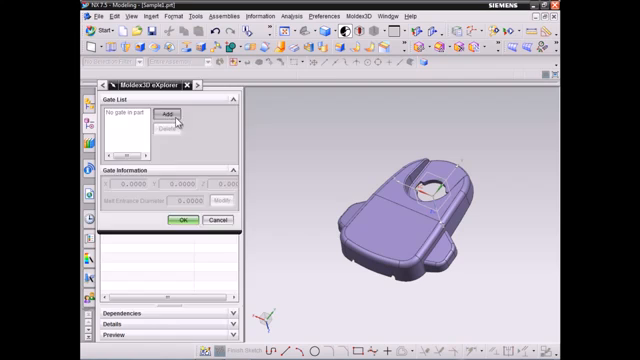
{"action": "left_click", "coordinate": [170, 122]}
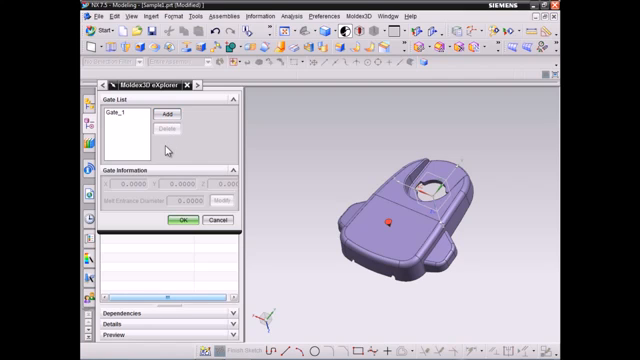
Step: Advance past the gate step and accept the default melt entrance diameter
{"action": "left_click", "coordinate": [118, 118]}
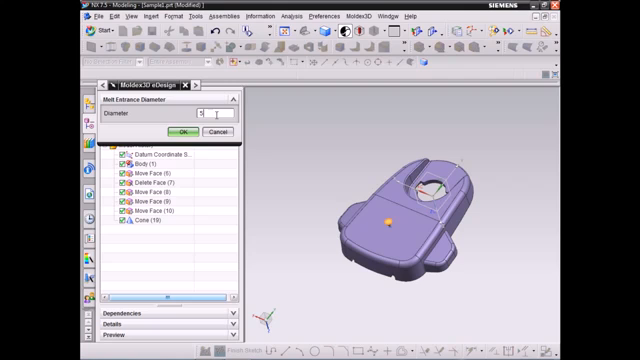
{"action": "left_click", "coordinate": [184, 132]}
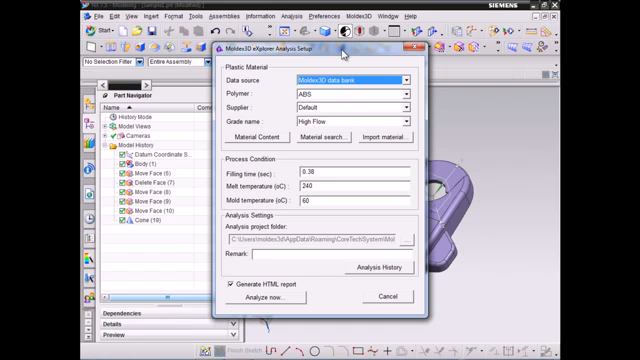
Step: Keep Moldex3D data bank as source and Default supplier for ABS High Flow after browsing alternatives
{"action": "left_click", "coordinate": [406, 76]}
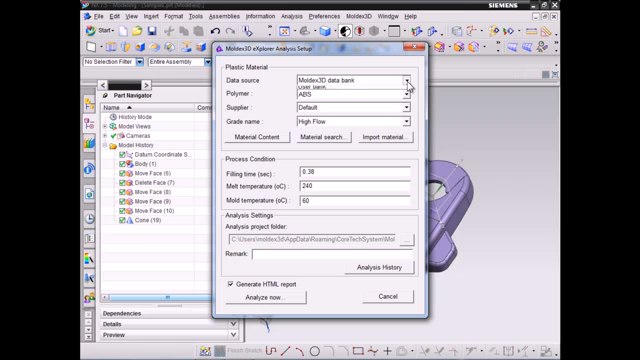
{"action": "left_click", "coordinate": [410, 78]}
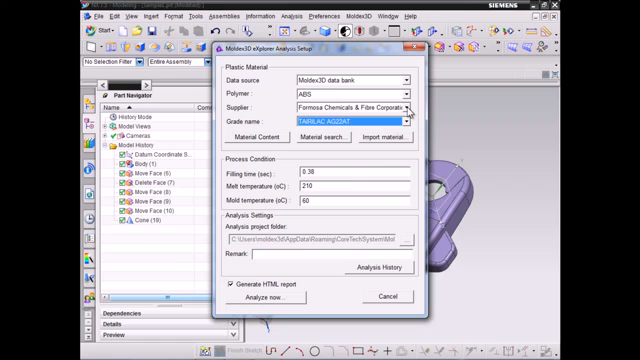
{"action": "left_click", "coordinate": [408, 100]}
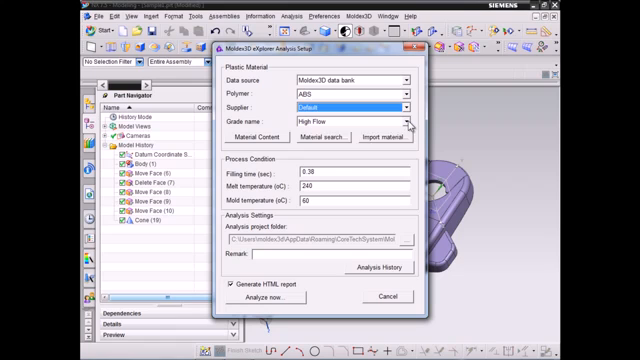
{"action": "left_click", "coordinate": [404, 122]}
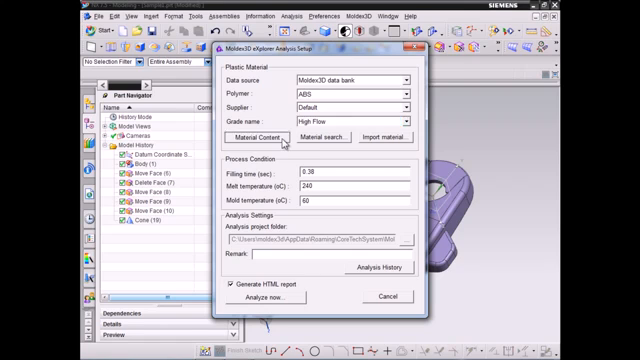
{"action": "left_click", "coordinate": [254, 132]}
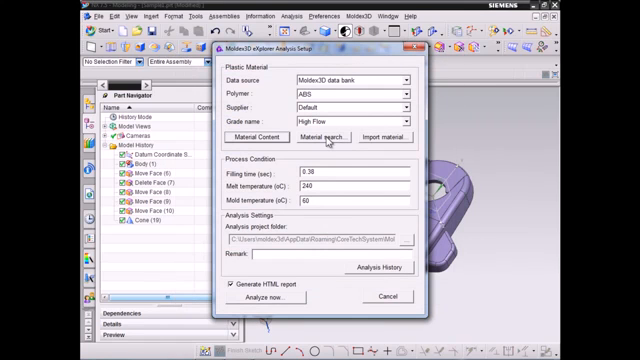
{"action": "mouse_move", "coordinate": [400, 144]}
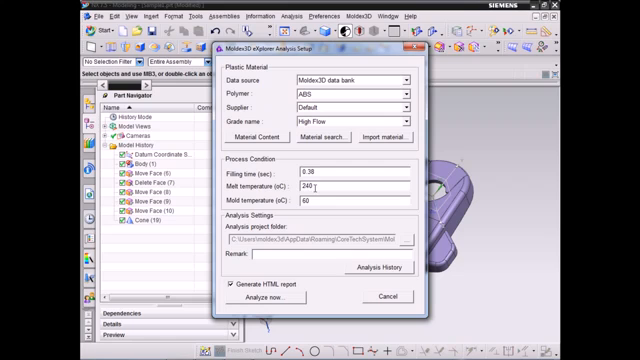
Step: Replace the Remark field text with 'demo' in Analysis Setup
{"action": "triple_click", "coordinate": [312, 172]}
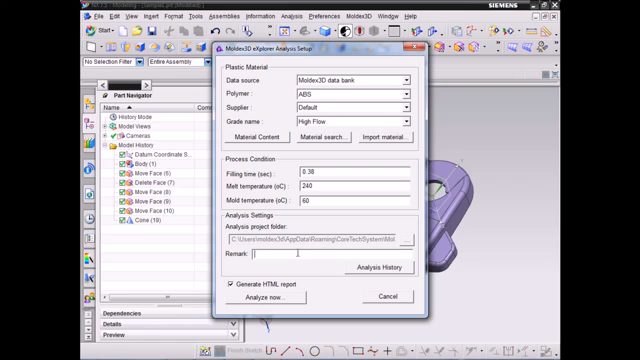
{"action": "type", "text": "demo"}
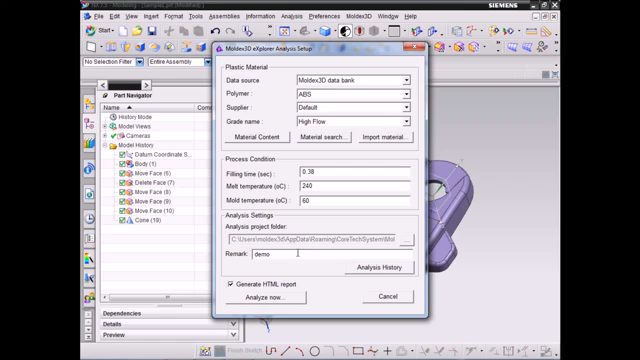
{"action": "left_click", "coordinate": [388, 270]}
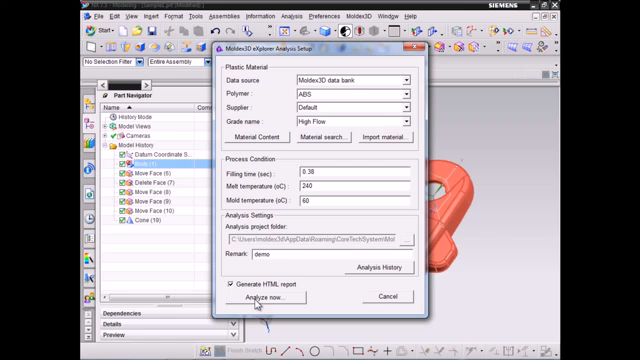
Step: Start the filling analysis so the Run01 HTML report is generated
{"action": "left_click", "coordinate": [256, 296]}
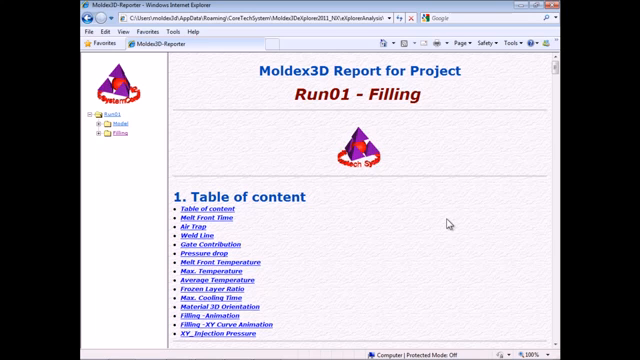
Step: Scroll the HTML report down past Melt Front Time to the Weld Line section
{"action": "scroll", "scroll_direction": "down", "scroll_amount": 3}
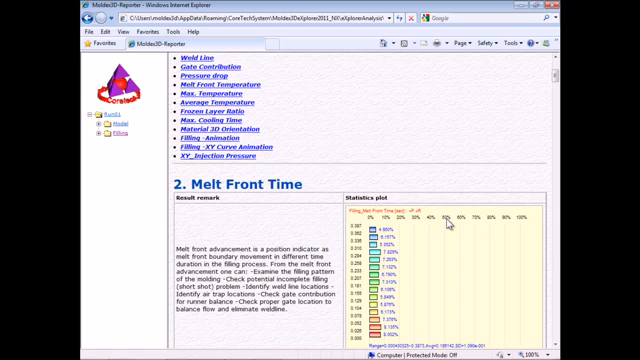
{"action": "scroll", "scroll_direction": "down", "scroll_amount": 3}
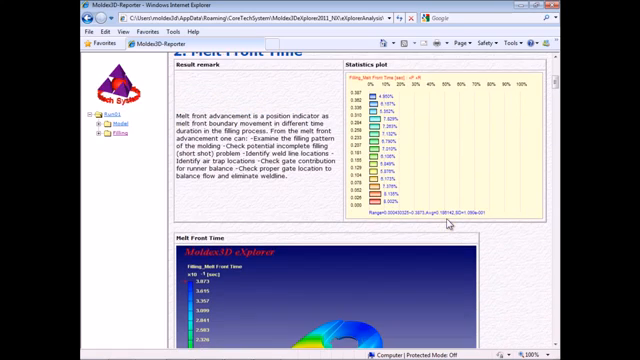
{"action": "scroll", "scroll_direction": "down", "scroll_amount": 3}
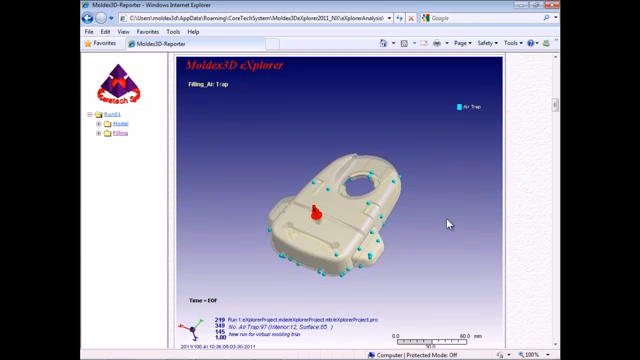
{"action": "scroll", "scroll_direction": "down", "scroll_amount": 3}
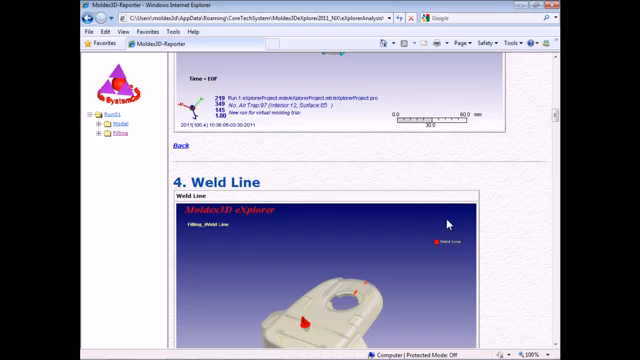
{"action": "scroll", "scroll_direction": "down", "scroll_amount": 3}
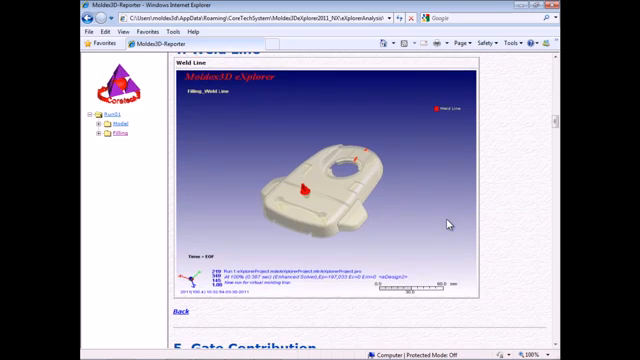
{"action": "scroll", "scroll_direction": "down", "scroll_amount": 3}
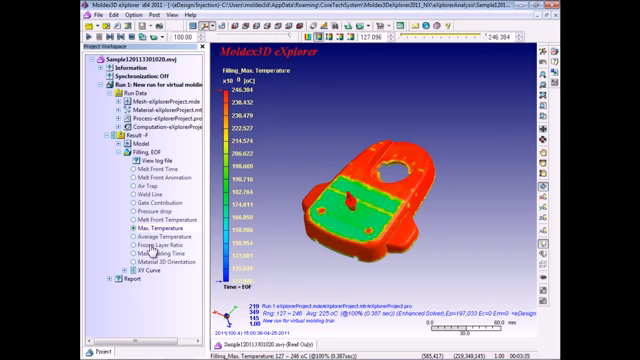
Step: Show another Filling result on the part, then switch to Melt Front Time
{"action": "left_click", "coordinate": [142, 252]}
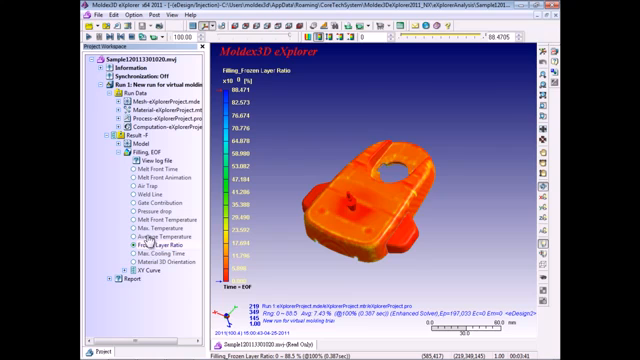
{"action": "left_click", "coordinate": [148, 172]}
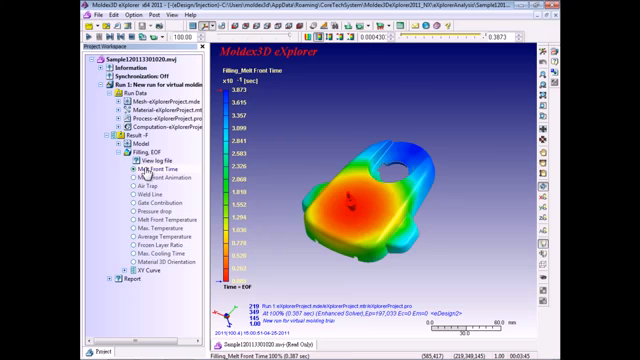